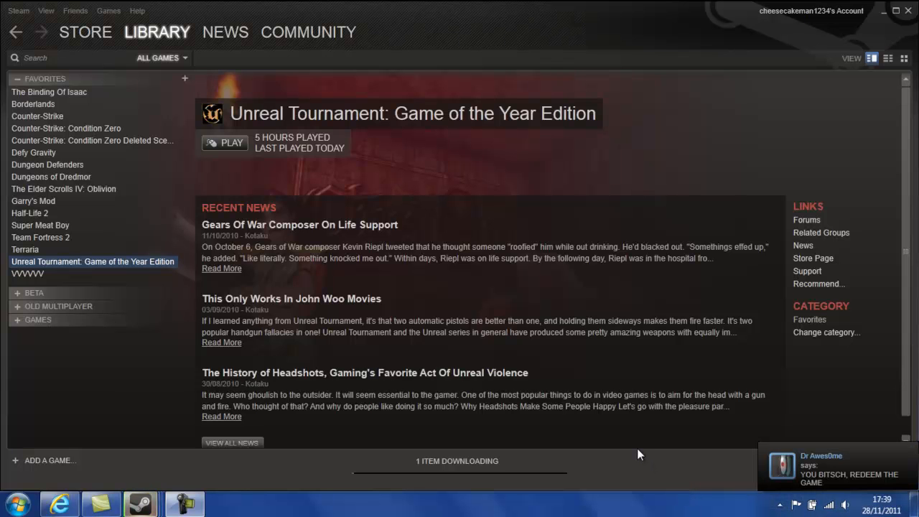
pyautogui.moveTo(100, 275)
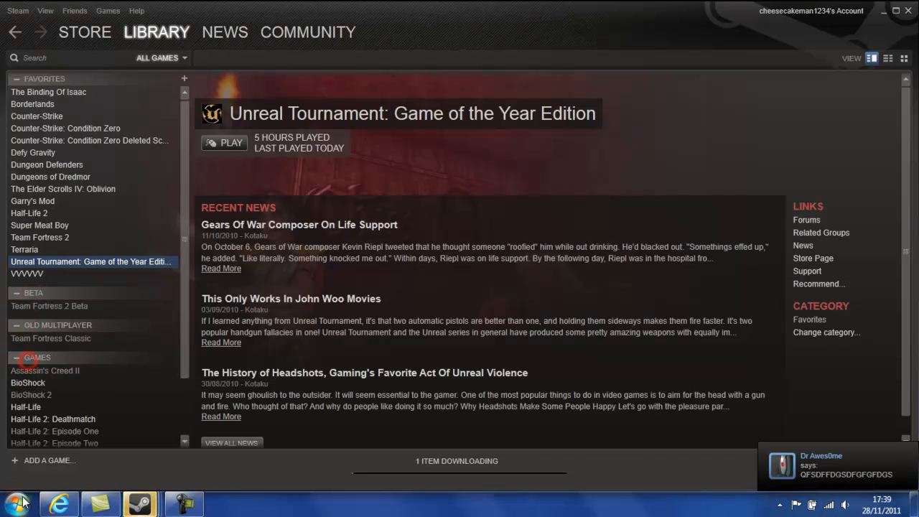
# - Scroll the library sidebar down through the expanded Beta, Old Multiplayer and Games categories
pyautogui.scroll(-3)
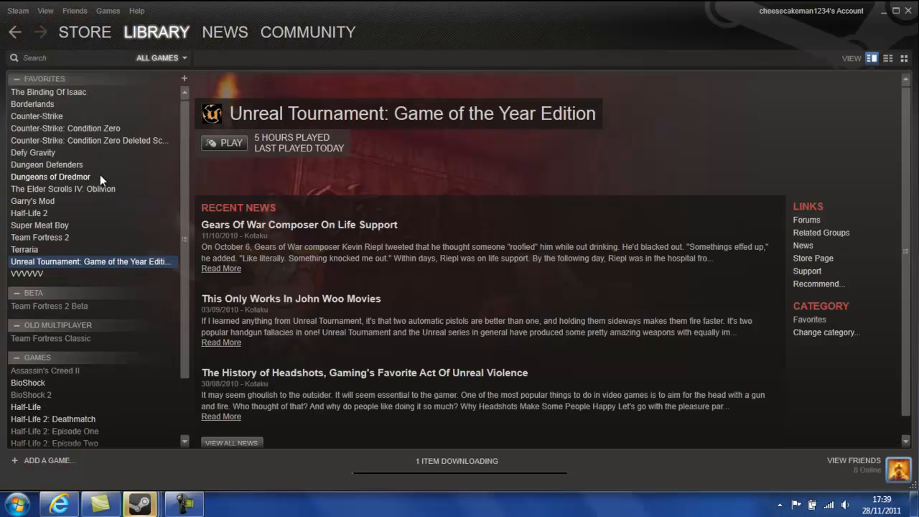
pyautogui.moveTo(32, 104)
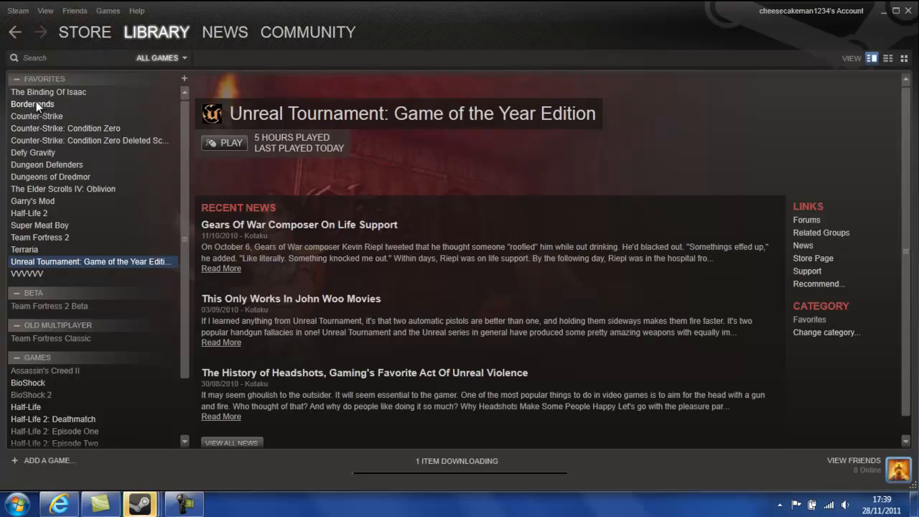
# - Step through The Binding Of Isaac, Borderlands and Counter-Strike pages in Favorites
pyautogui.click(48, 92)
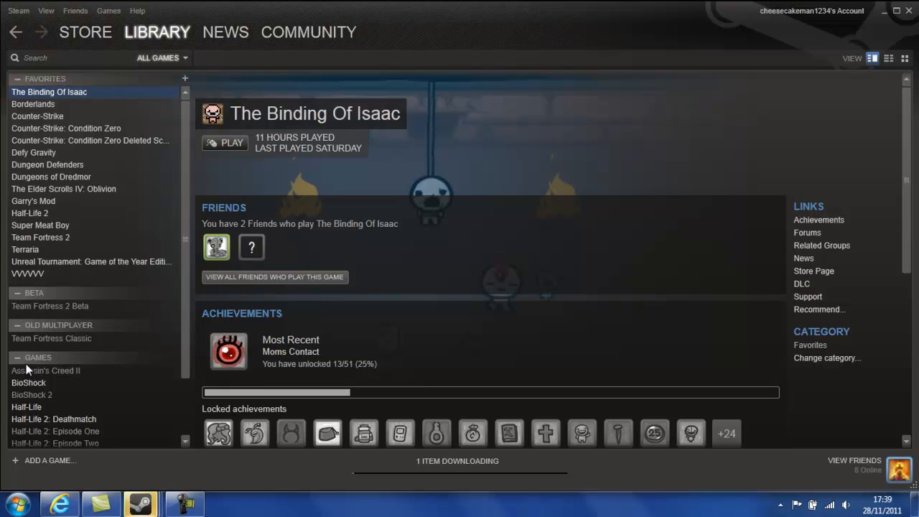
pyautogui.moveTo(57, 107)
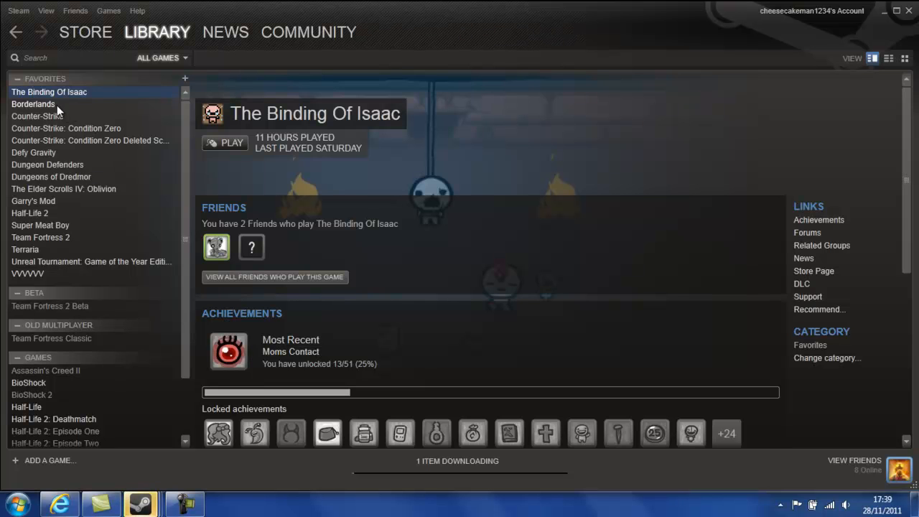
pyautogui.click(33, 104)
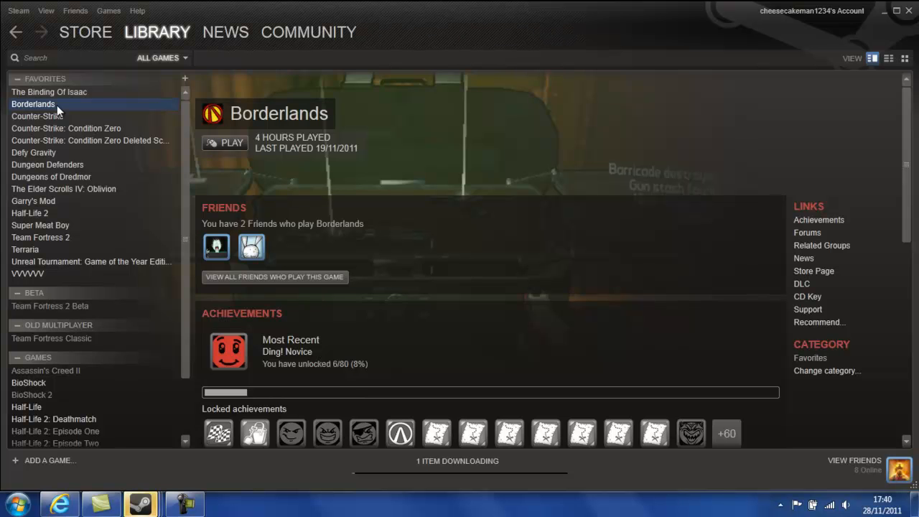
pyautogui.click(37, 115)
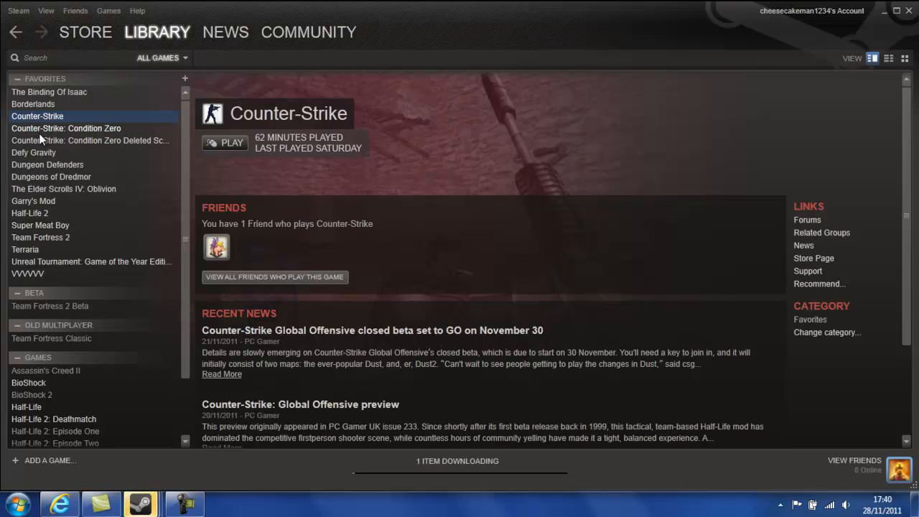
# - View Condition Zero, Condition Zero Deleted Scenes, then Defy Gravity's library pages
pyautogui.click(66, 128)
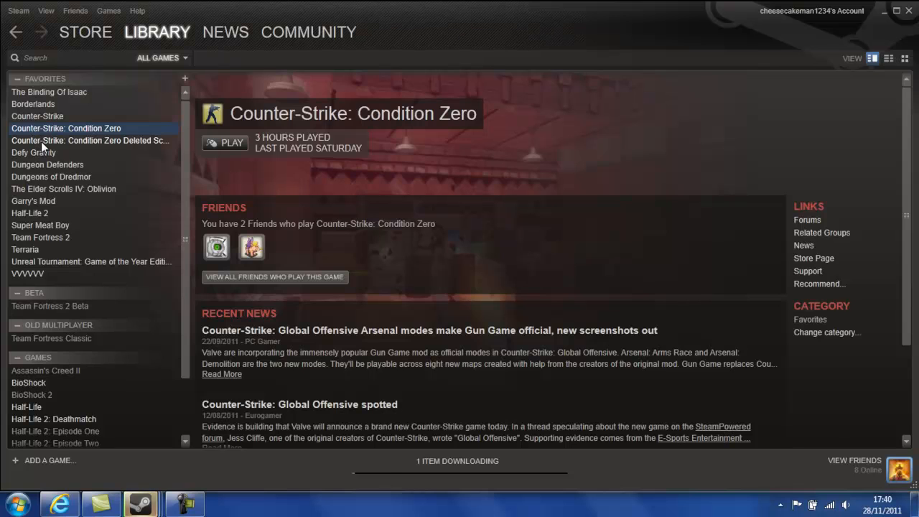
pyautogui.click(90, 140)
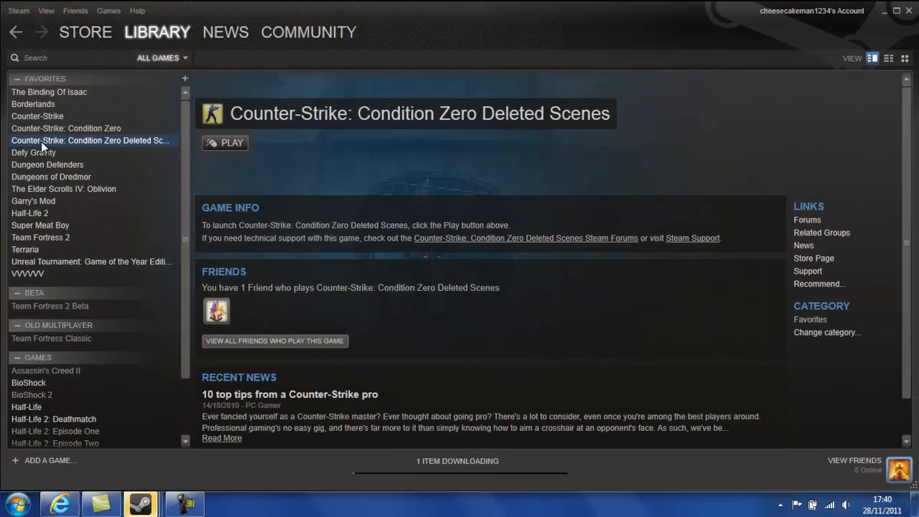
pyautogui.moveTo(42, 152)
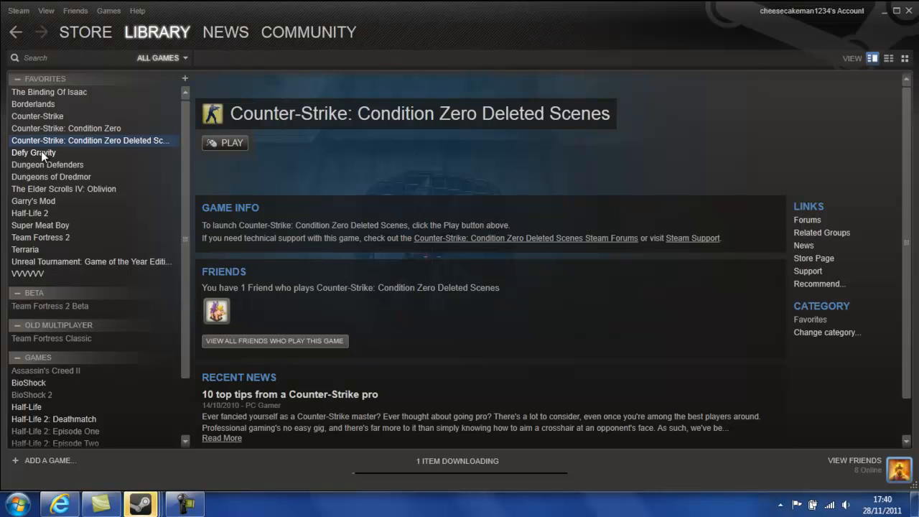
pyautogui.click(33, 152)
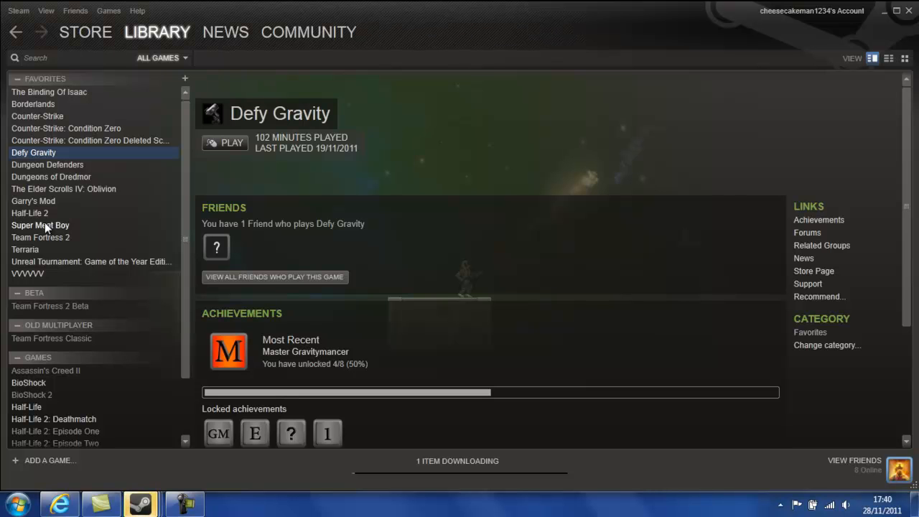
pyautogui.moveTo(47, 165)
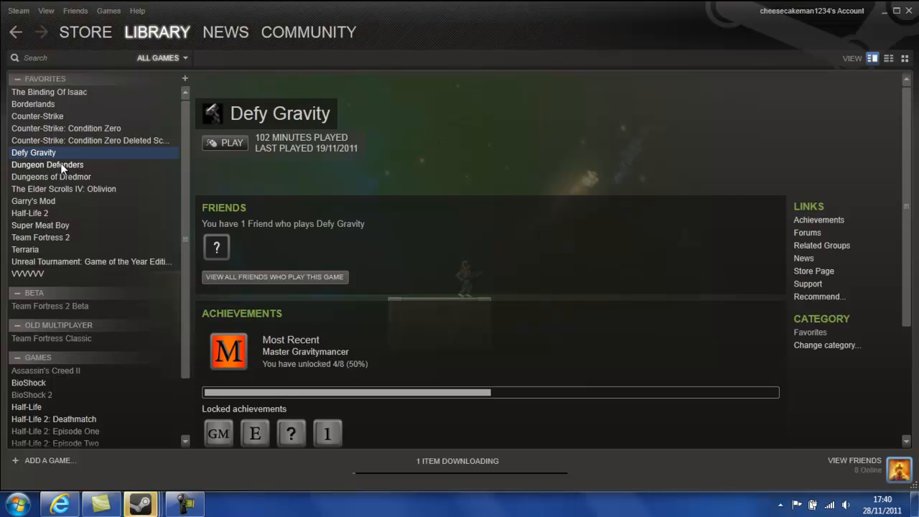
# - View Dungeon Defenders, Dungeons of Dredmor, then The Elder Scrolls IV: Oblivion pages
pyautogui.click(47, 164)
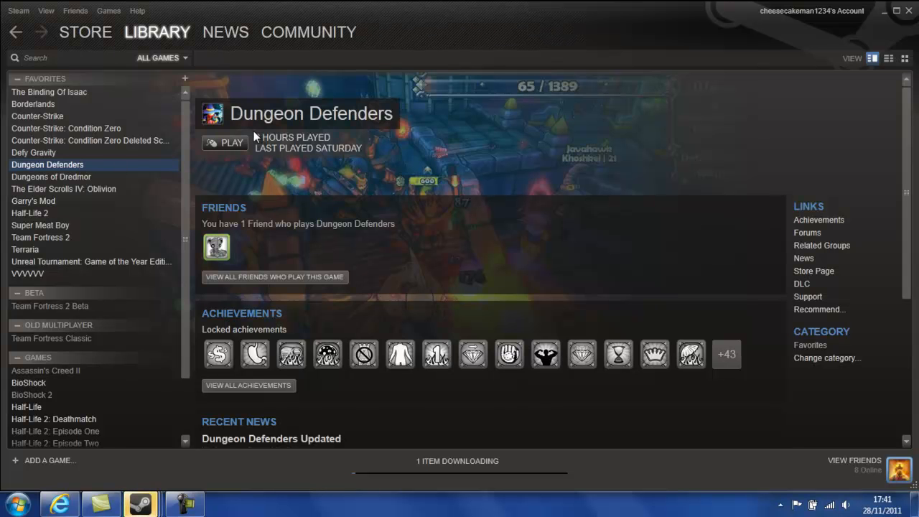
pyautogui.click(51, 176)
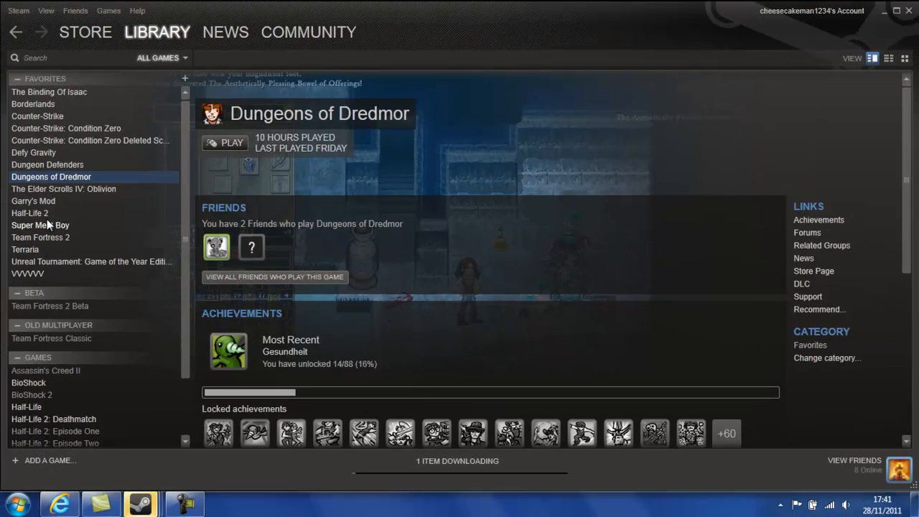
pyautogui.moveTo(61, 193)
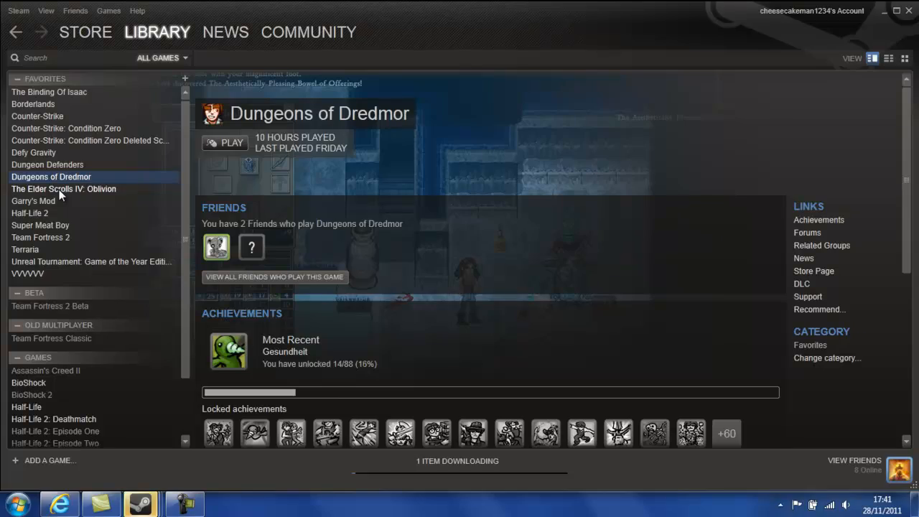
pyautogui.click(64, 189)
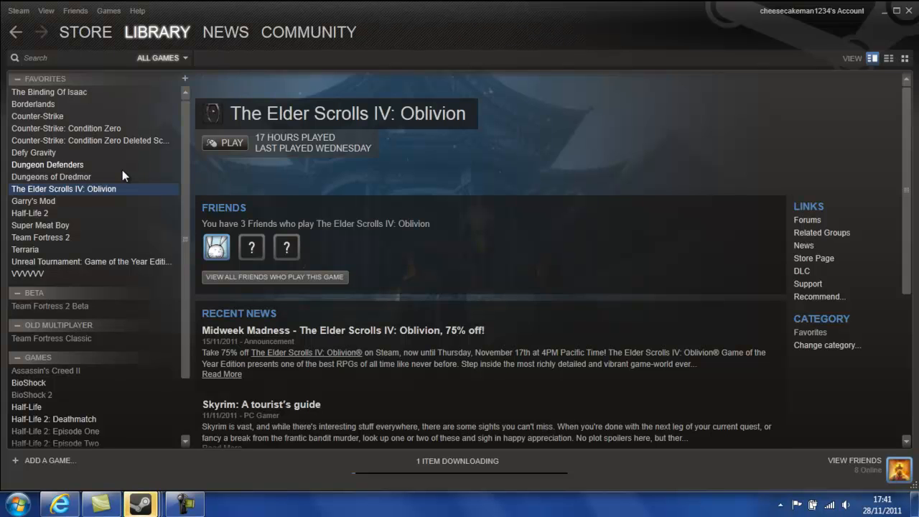
pyautogui.moveTo(104, 181)
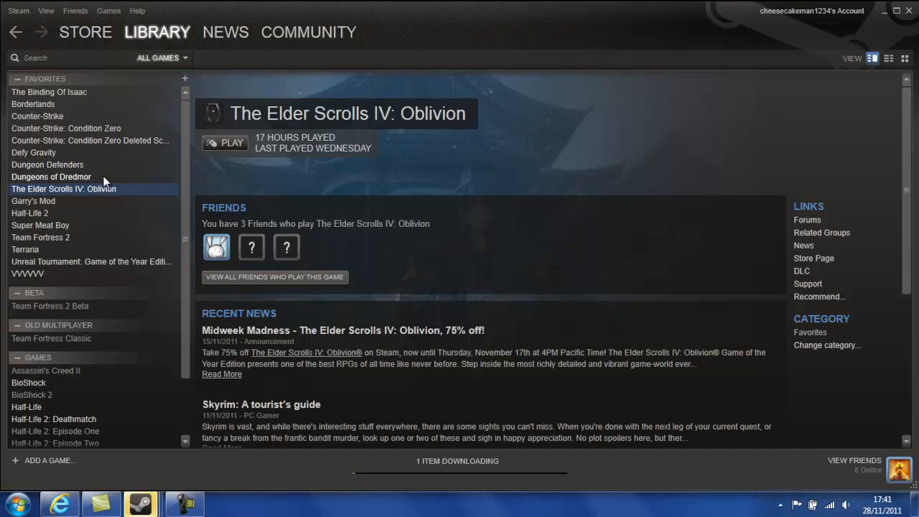
# - Step through Garry's Mod, Half-Life 2, Super Meat Boy, Team Fortress 2, Terraria, Unreal Tournament GOTY, then VVVVVV
pyautogui.click(33, 201)
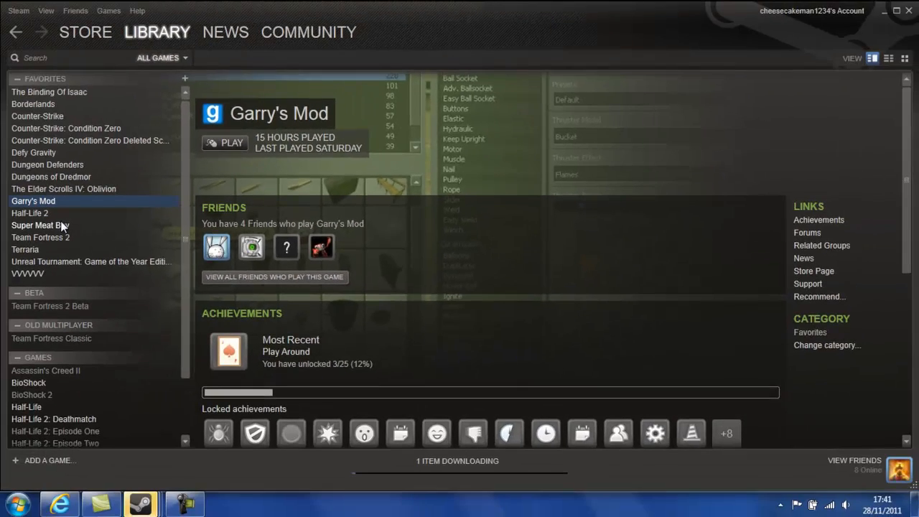
pyautogui.click(30, 213)
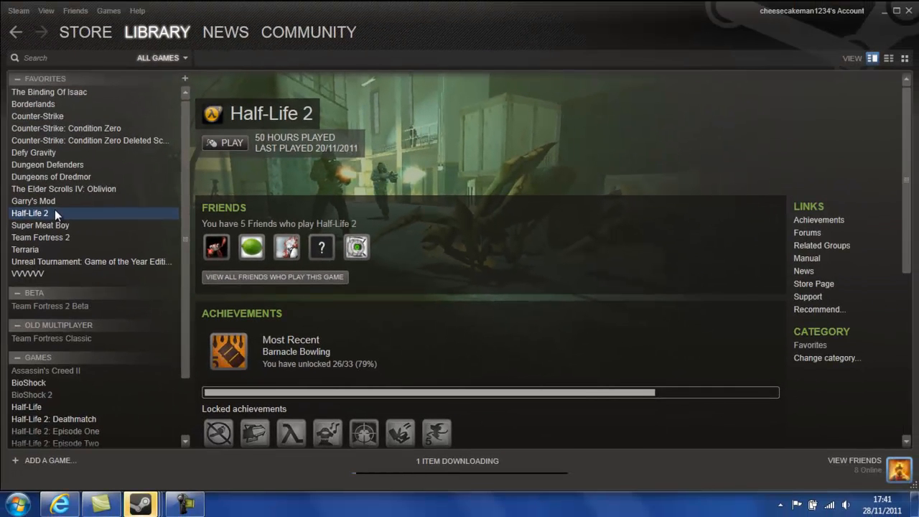
pyautogui.moveTo(57, 225)
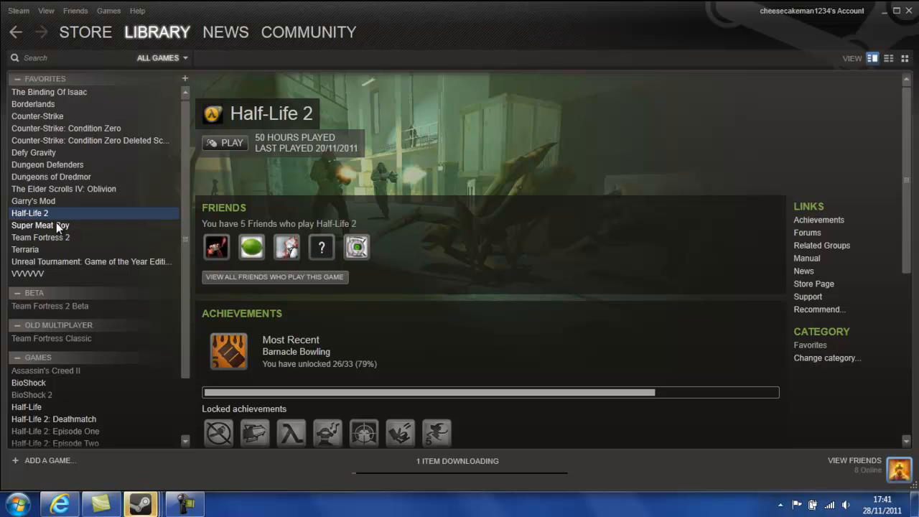
pyautogui.click(41, 224)
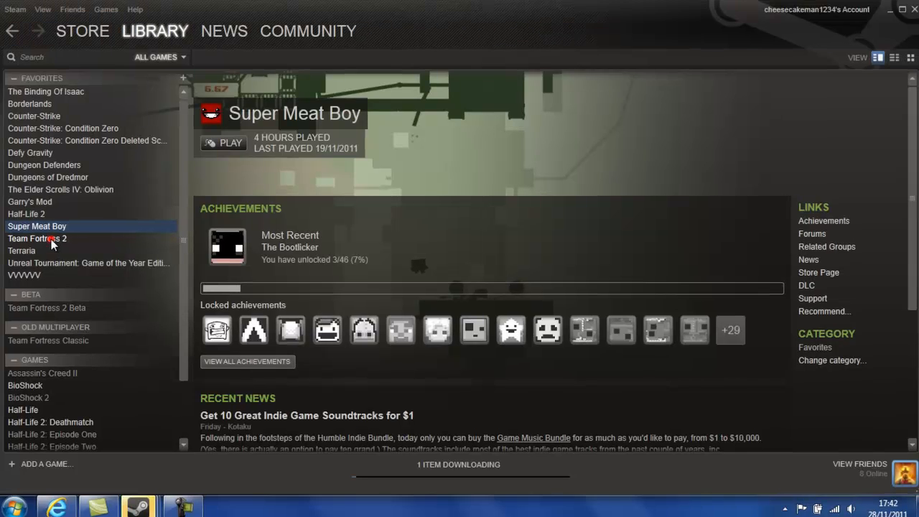
pyautogui.click(37, 238)
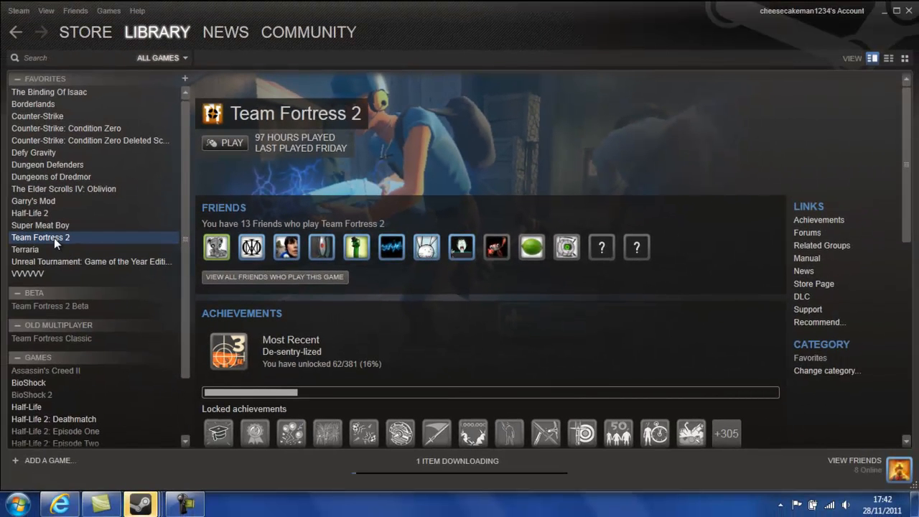
pyautogui.moveTo(25, 249)
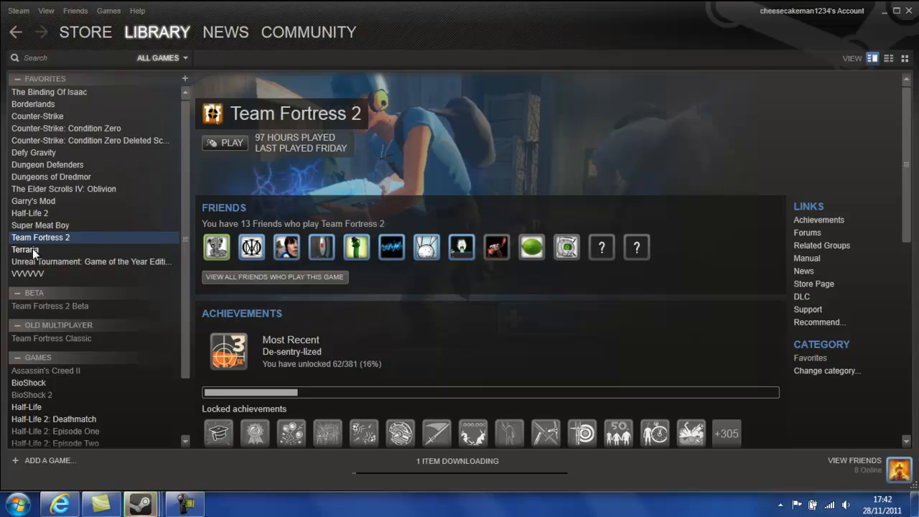
pyautogui.click(25, 249)
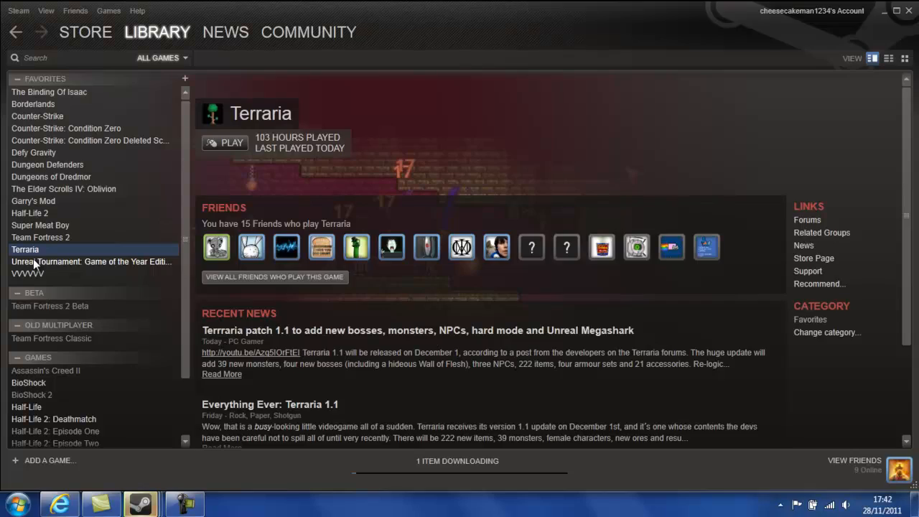
pyautogui.click(91, 262)
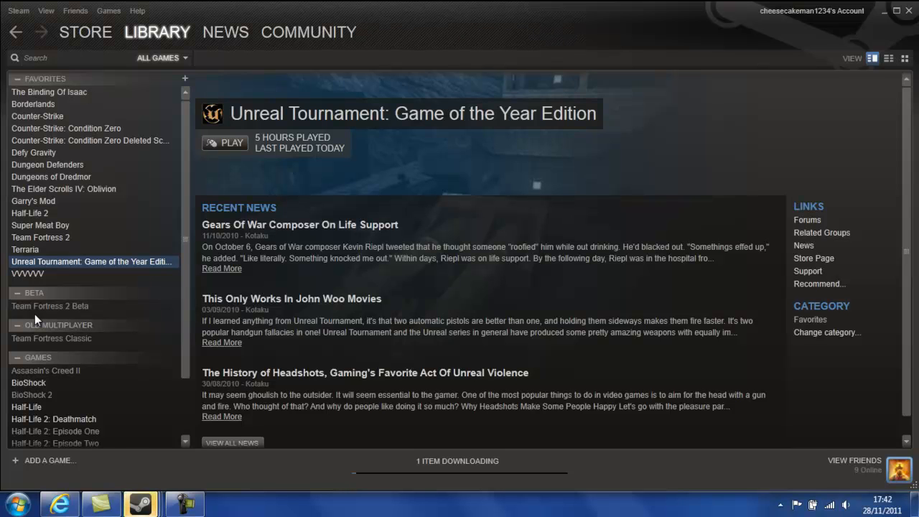
pyautogui.moveTo(34, 280)
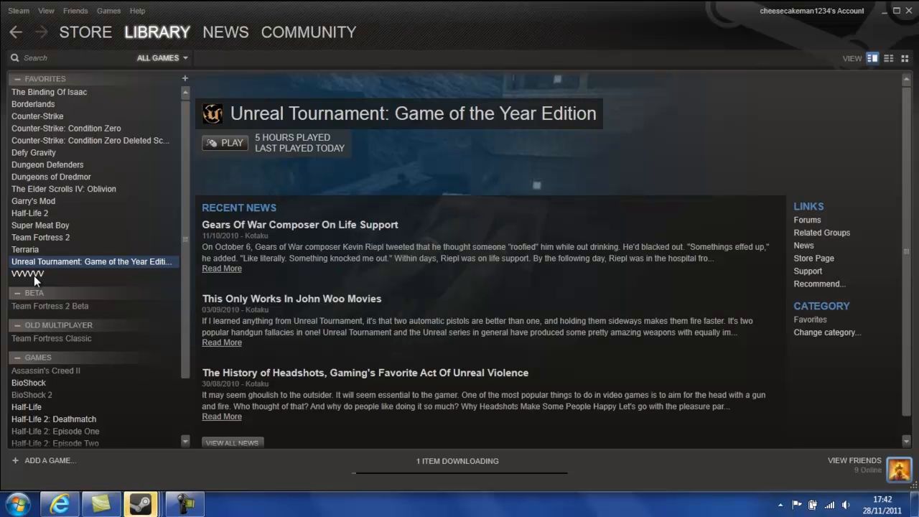
pyautogui.click(28, 273)
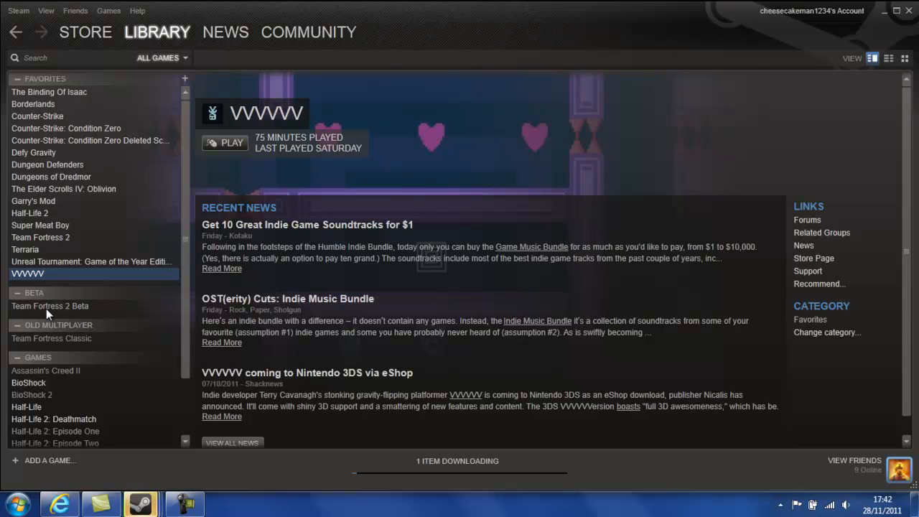
# - View Team Fortress 2 Beta, Team Fortress Classic, then Assassin's Creed II pages
pyautogui.click(50, 306)
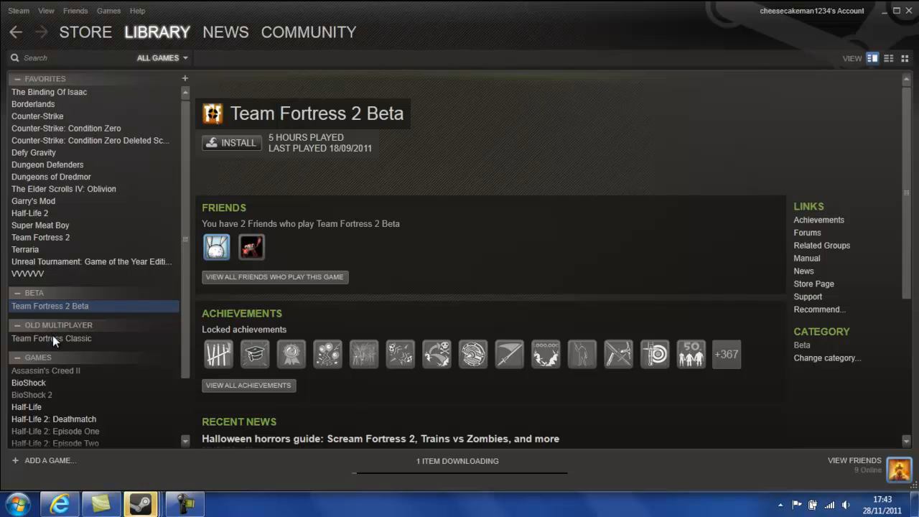
pyautogui.click(51, 338)
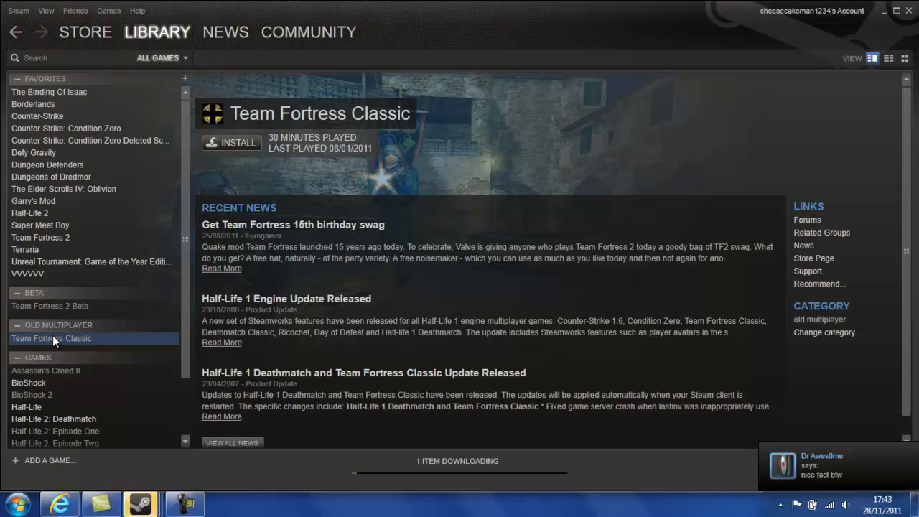
pyautogui.click(46, 370)
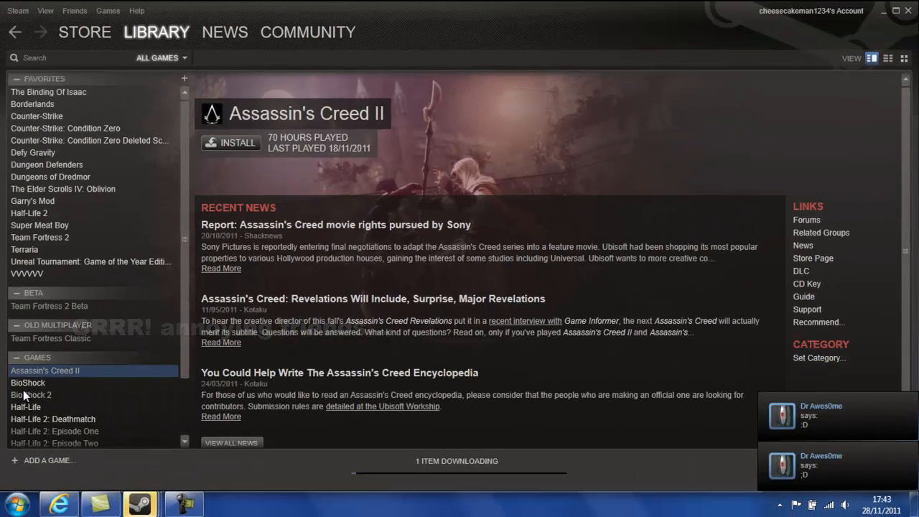
# - Step through BioShock, BioShock 2, Half-Life, Half-Life 2: Deathmatch, then Episode One
pyautogui.click(28, 383)
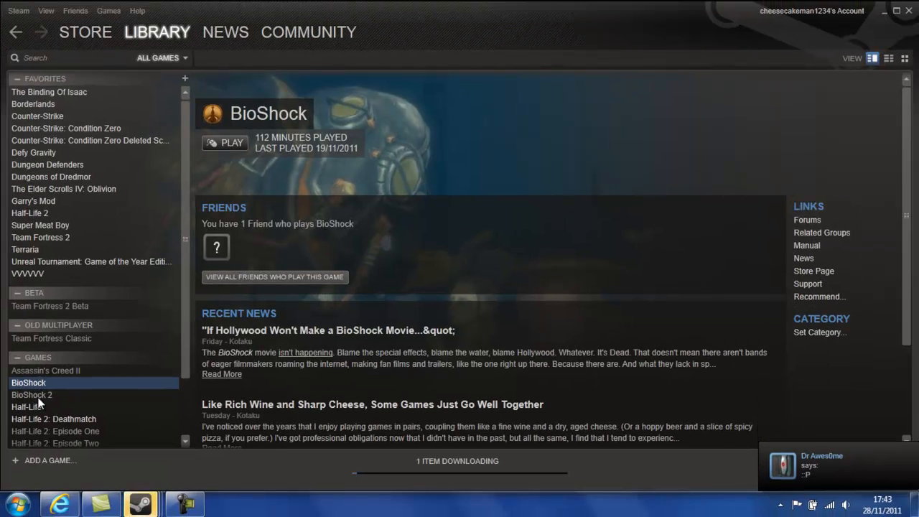
pyautogui.click(32, 395)
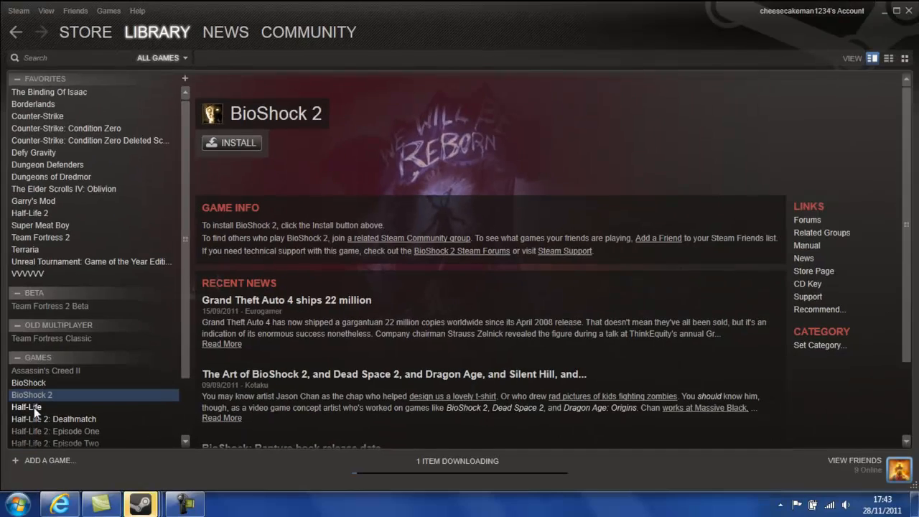
pyautogui.click(26, 407)
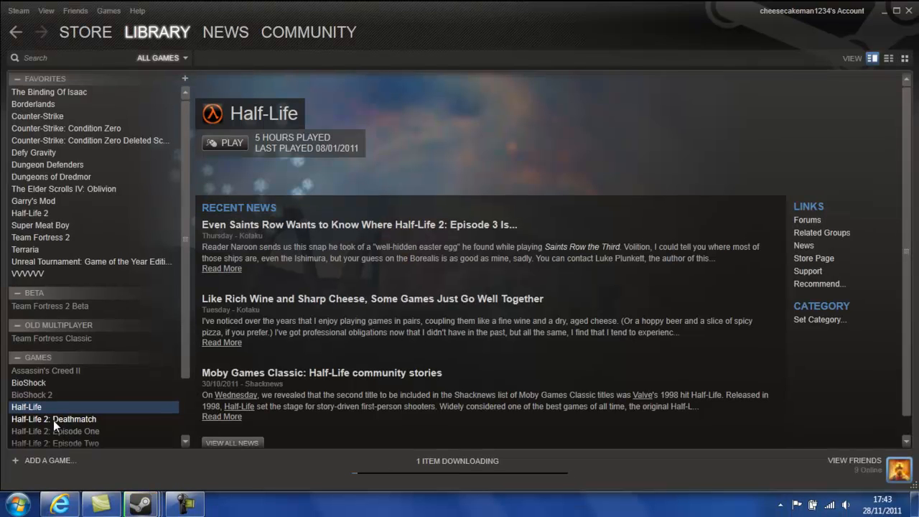
pyautogui.click(54, 418)
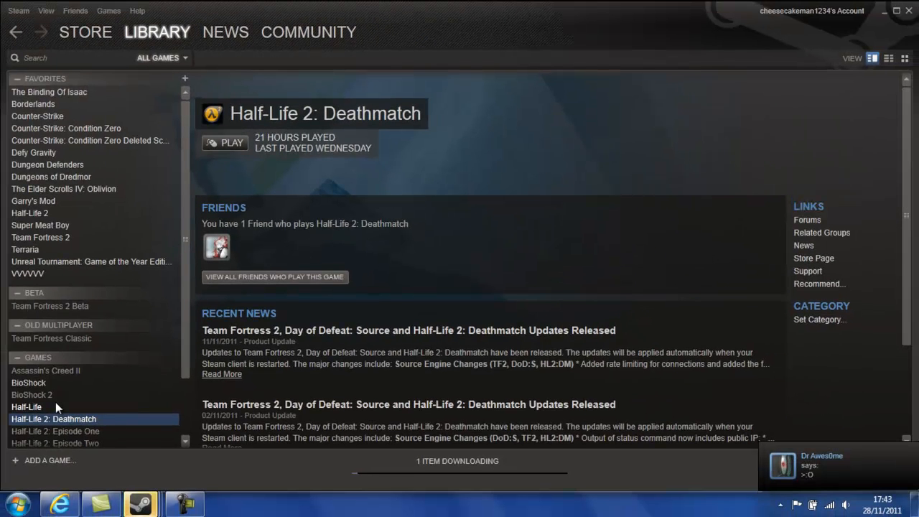
pyautogui.click(56, 431)
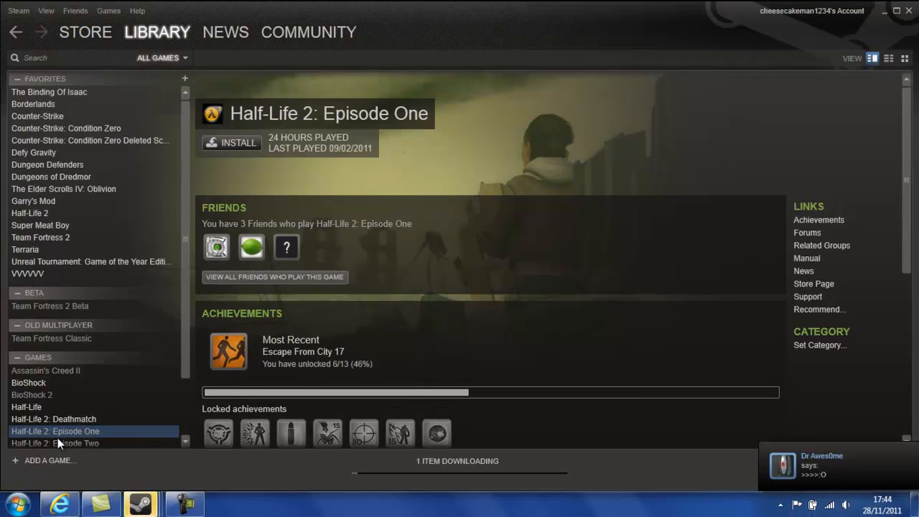
# - View Half-Life 2: Episode Two, then Half-Life: Blue Shift pages
pyautogui.scroll(-3)
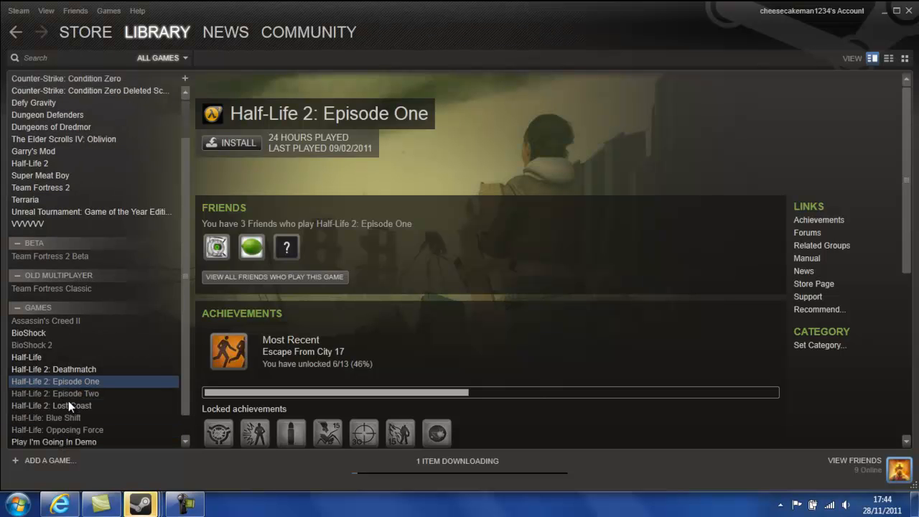
pyautogui.click(55, 393)
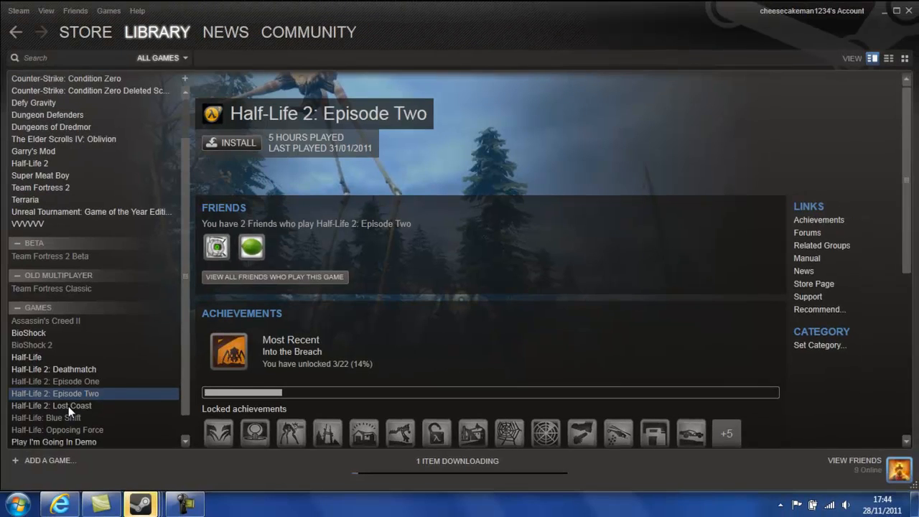
pyautogui.click(51, 405)
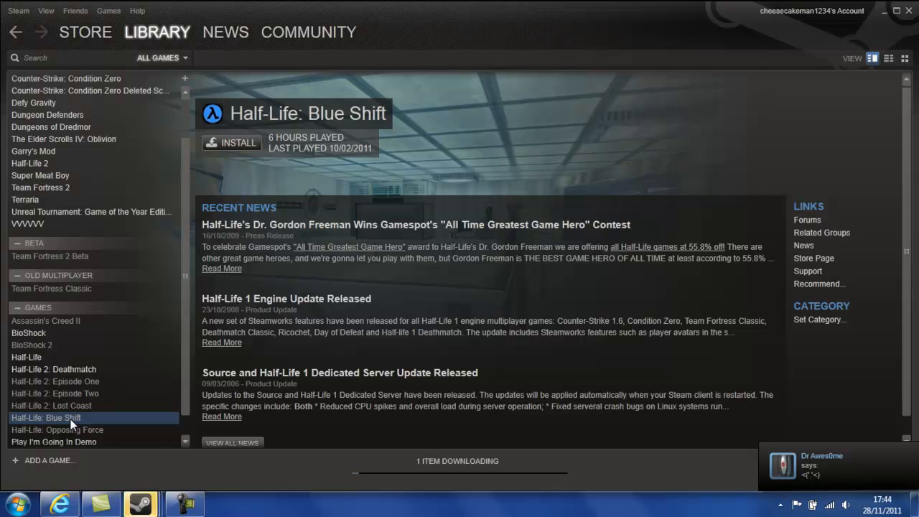
# - View Opposing Force, Play I'm Going In Demo, then Unreal Tournament 3: Black Edition
pyautogui.click(57, 429)
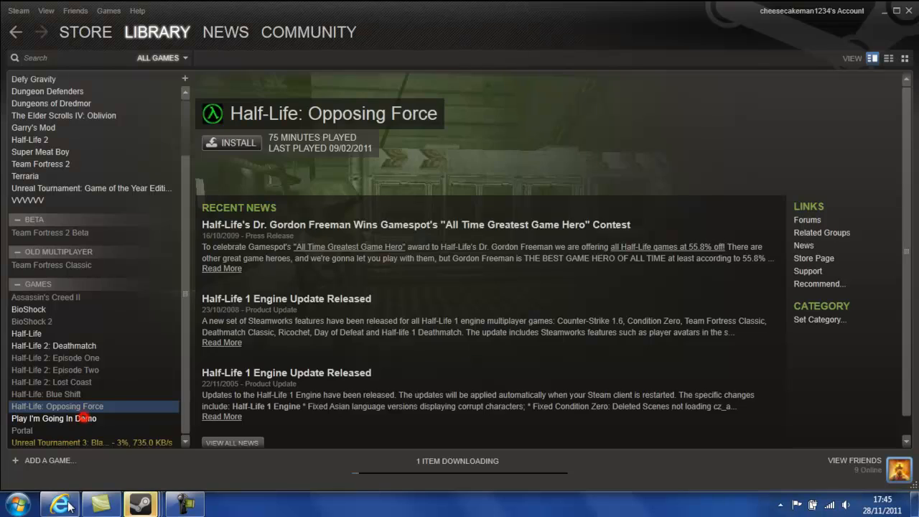
pyautogui.click(54, 418)
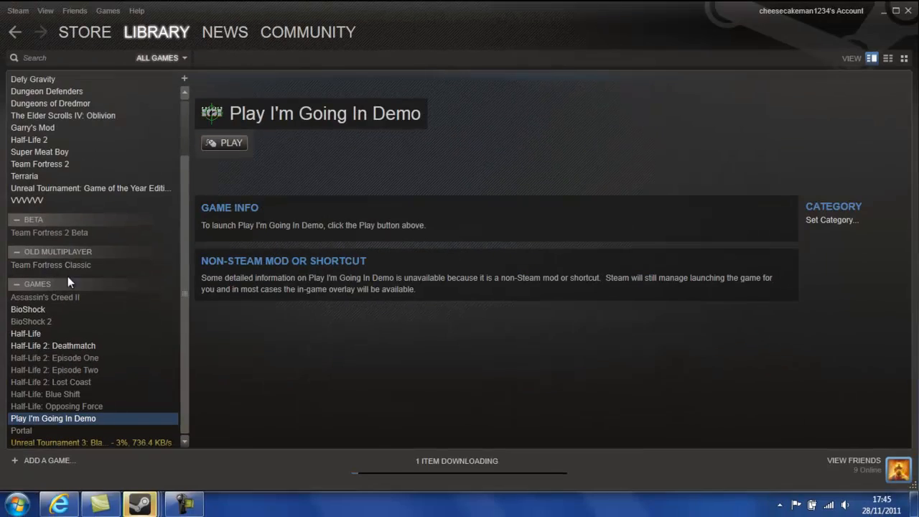
pyautogui.click(20, 430)
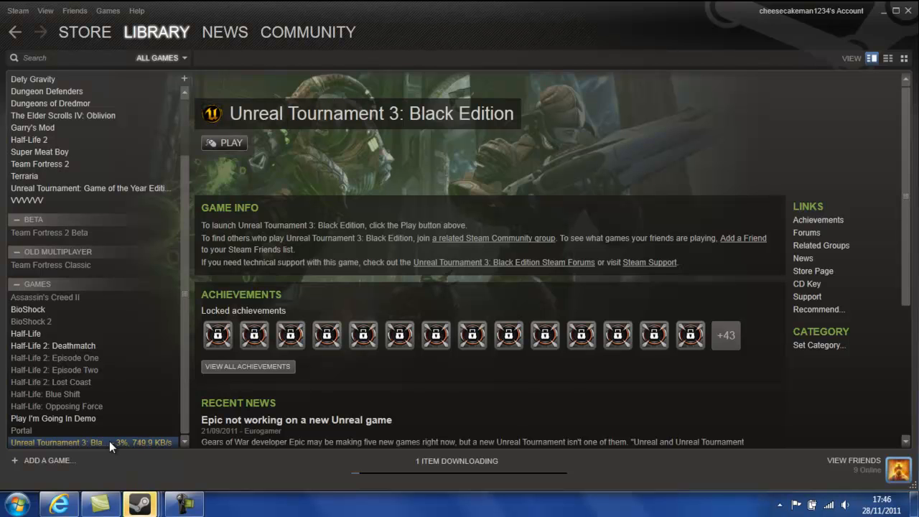
pyautogui.moveTo(260, 398)
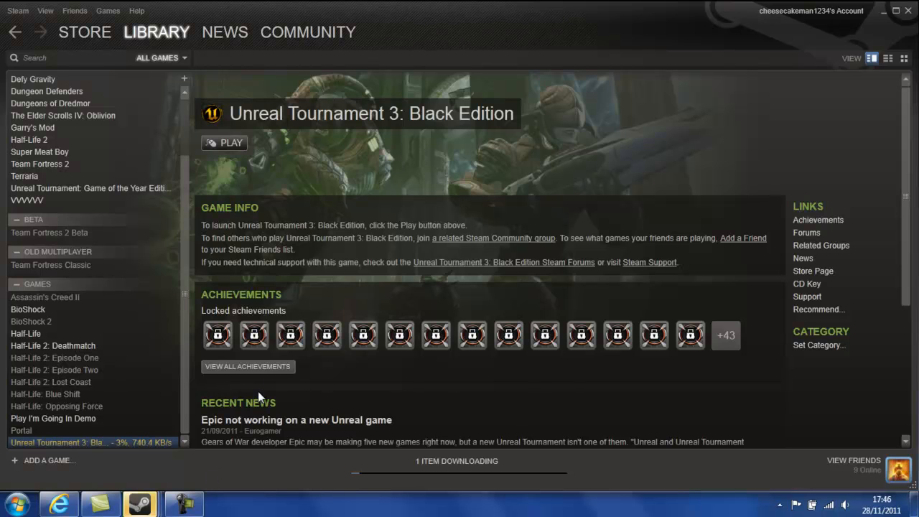